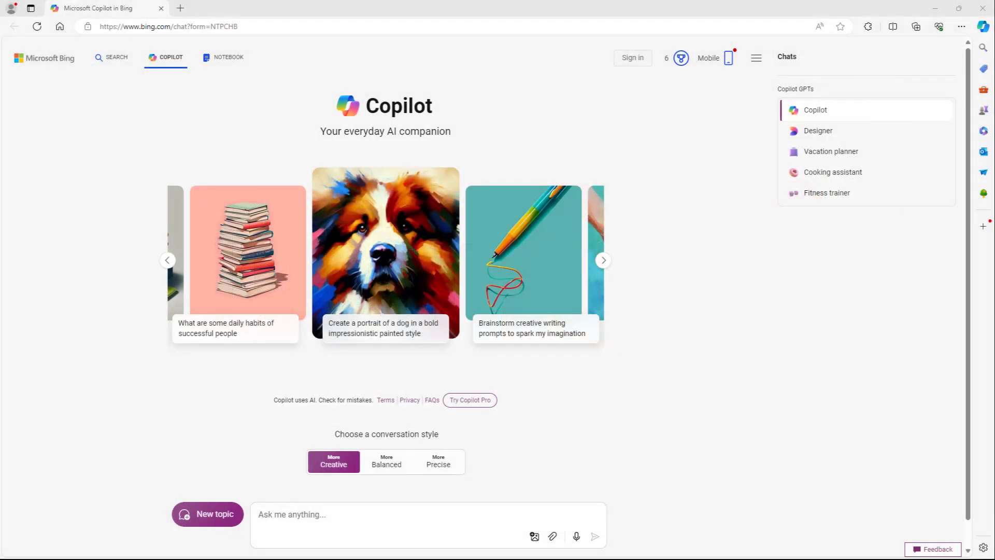
mouse_move(690, 183)
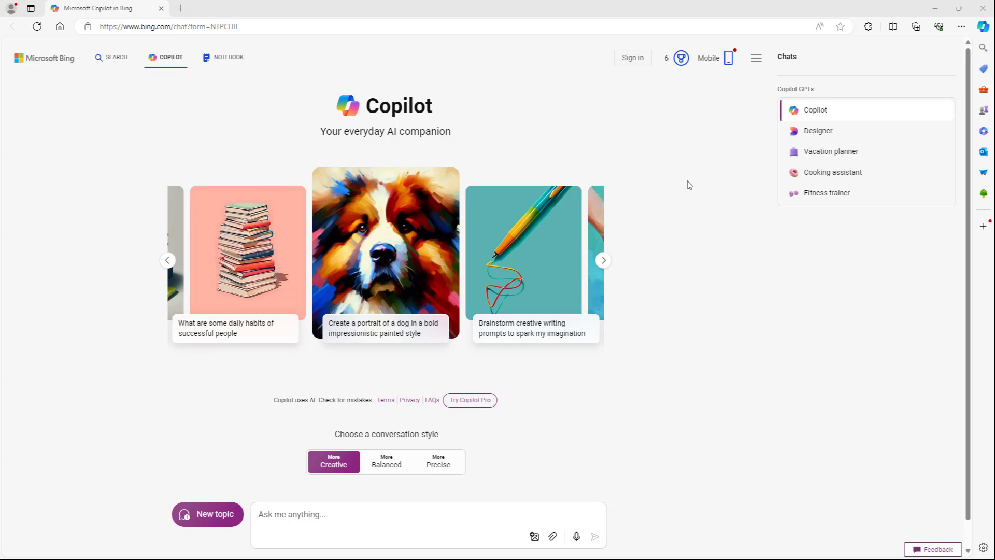
mouse_move(620, 178)
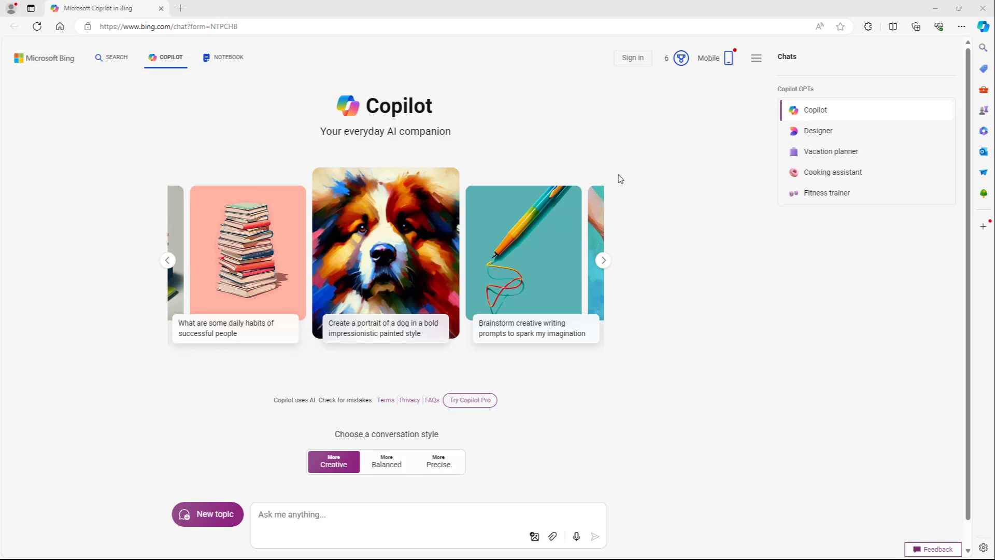
mouse_move(553, 537)
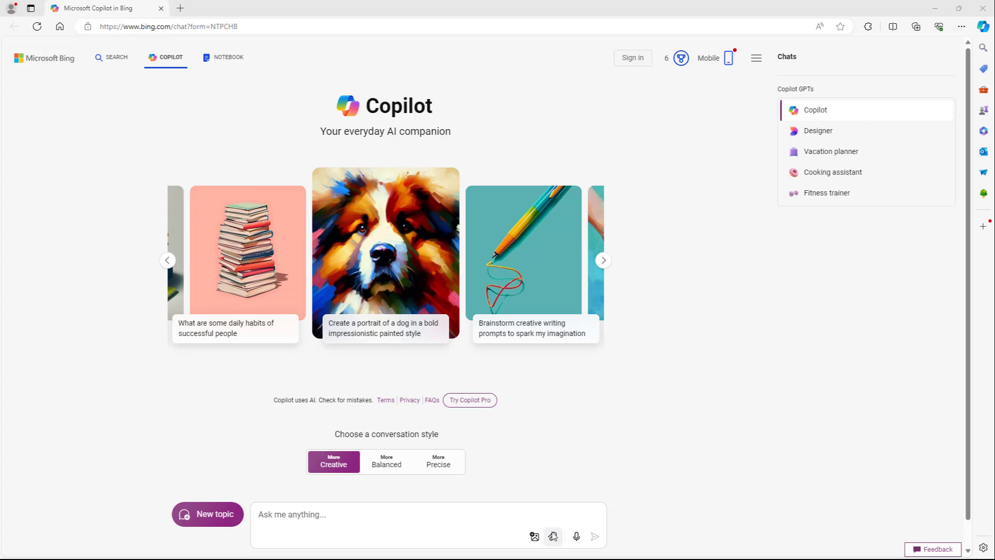
- Attach Company Name.docx from the Desktop to the Copilot prompt
click(535, 539)
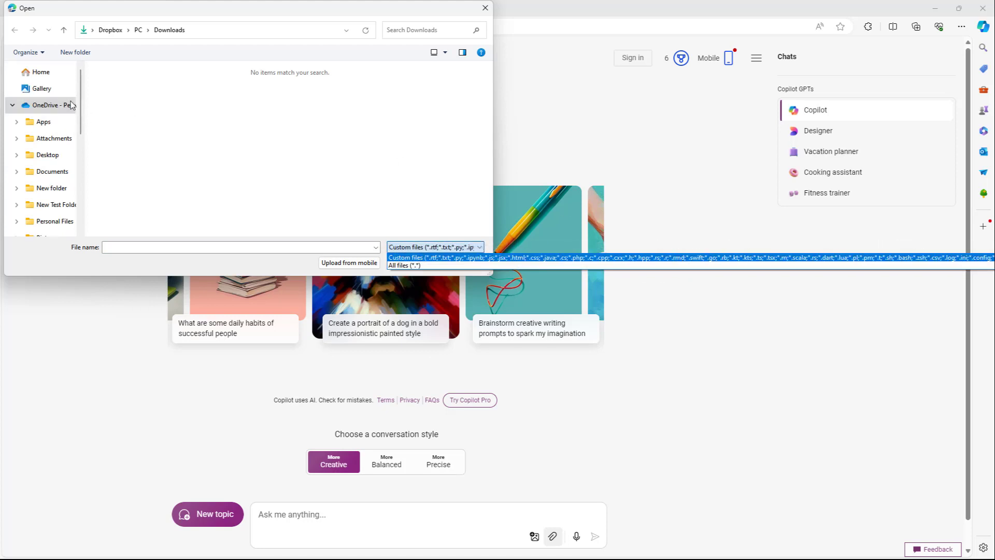
scroll(down, 3)
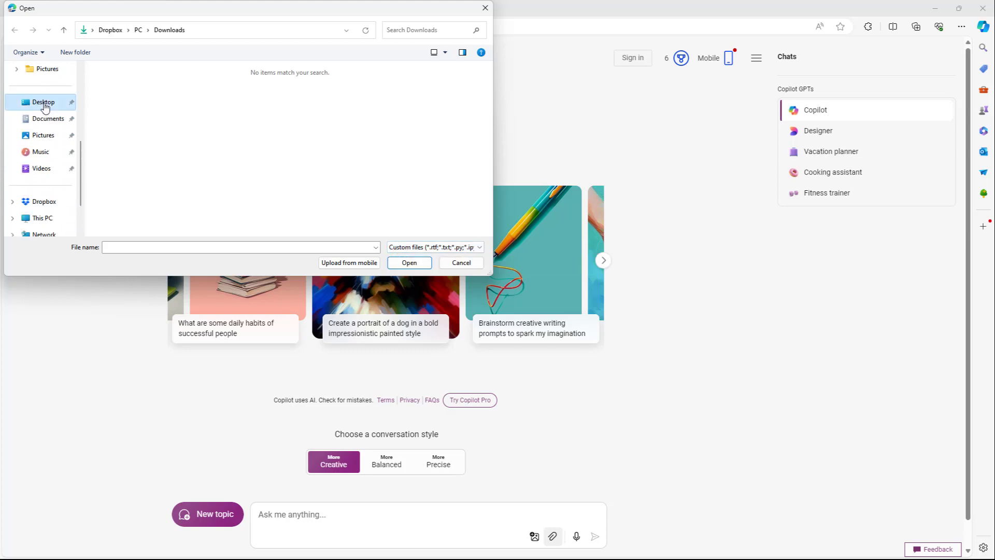
click(43, 102)
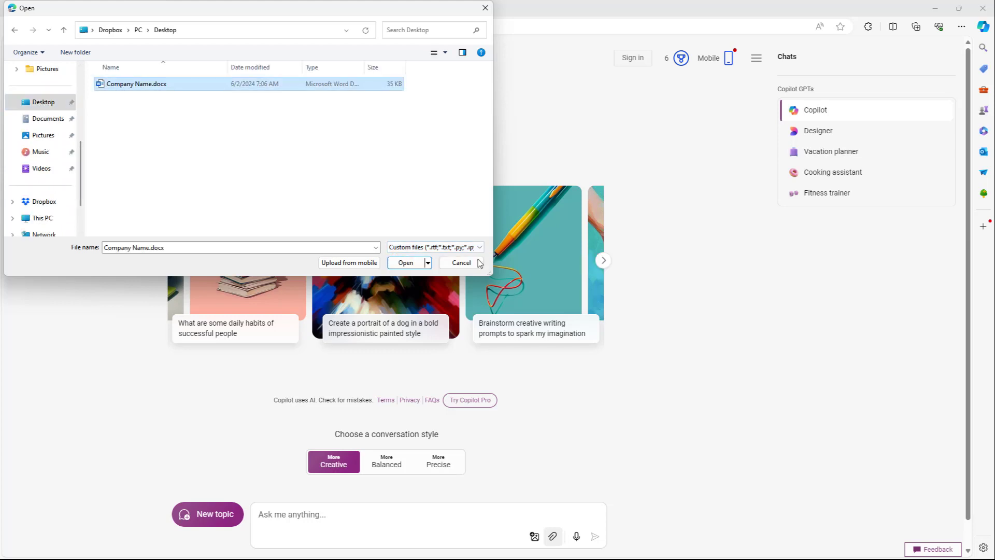
click(461, 264)
text(Expplain the)
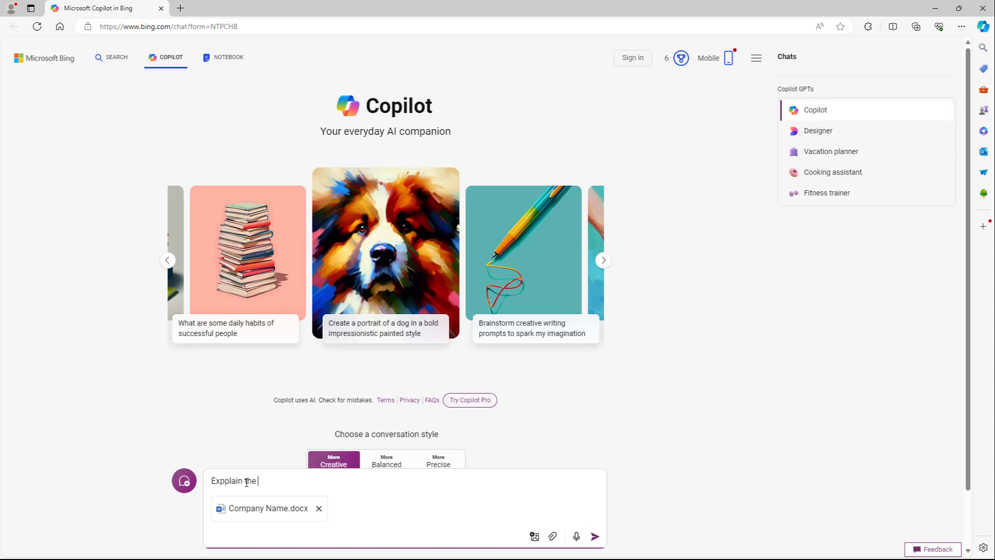
- Ask Copilot to explain the attached file's contents in 40 words
text(contents of this file in 40 wo)
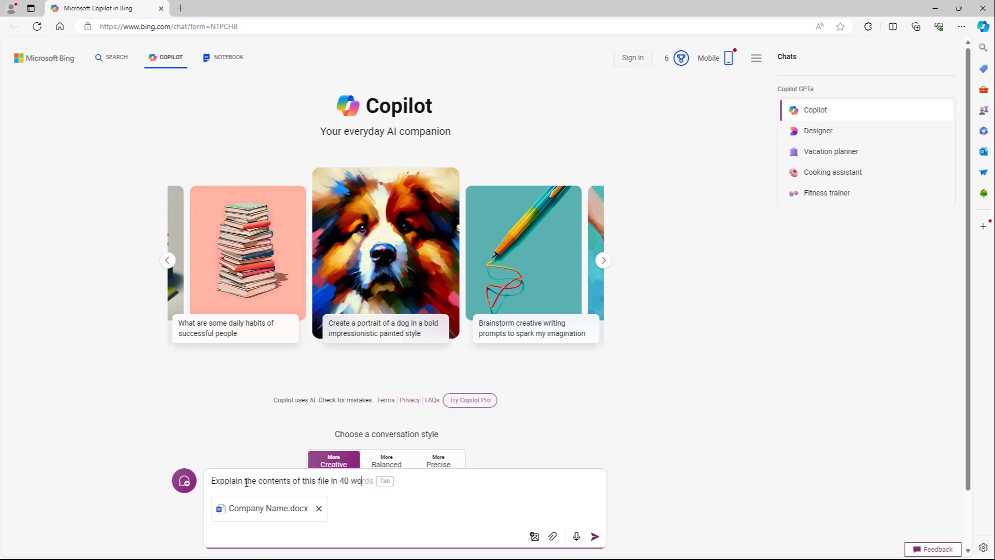
click(594, 536)
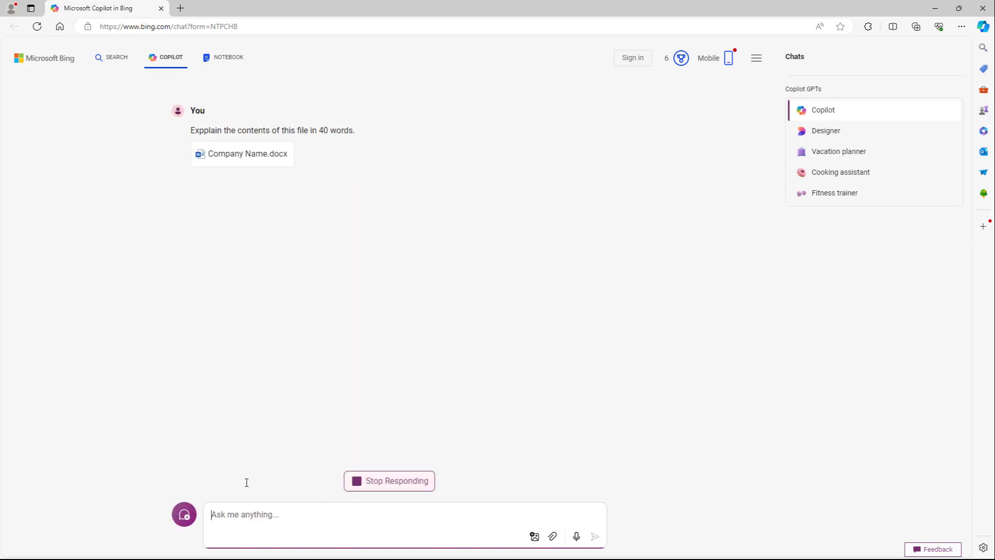
mouse_move(317, 257)
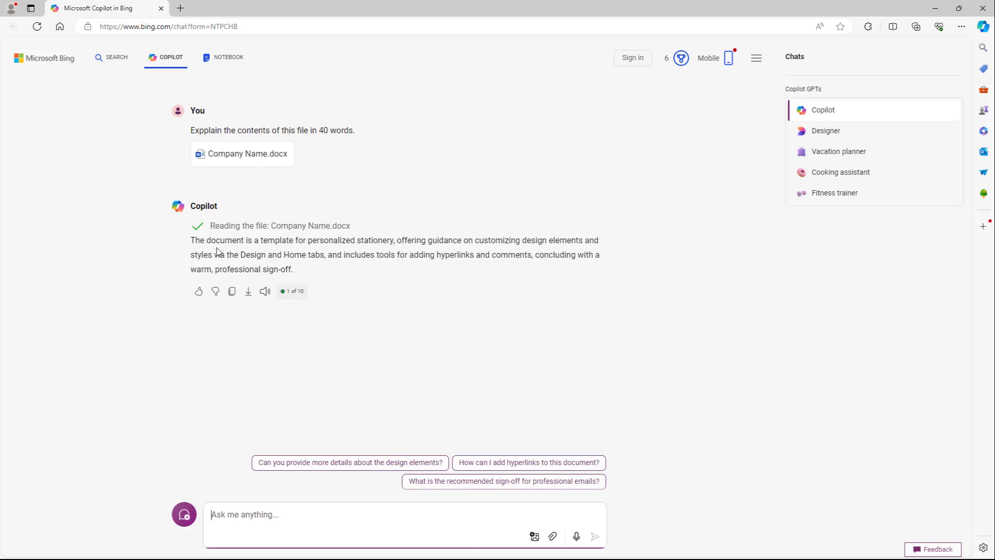
mouse_move(193, 251)
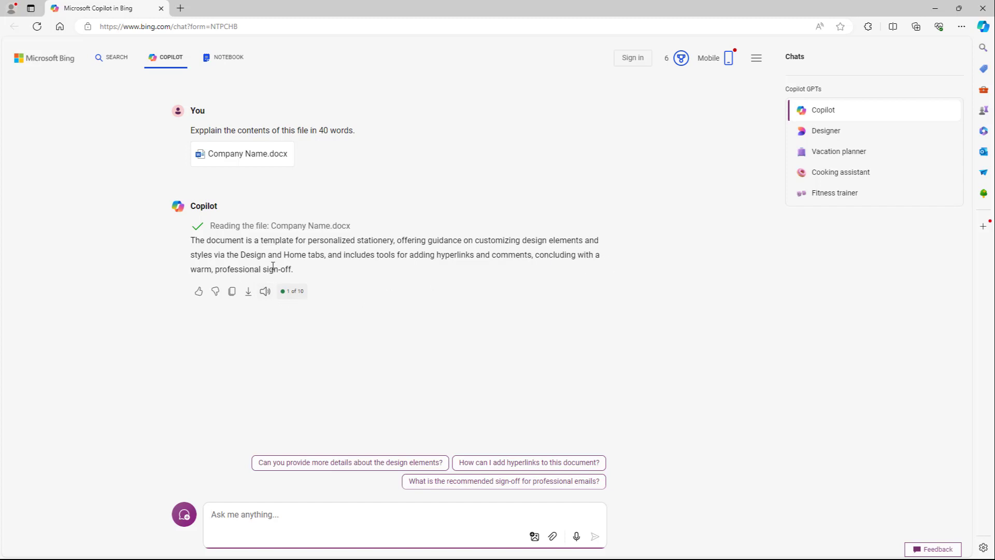
mouse_move(391, 269)
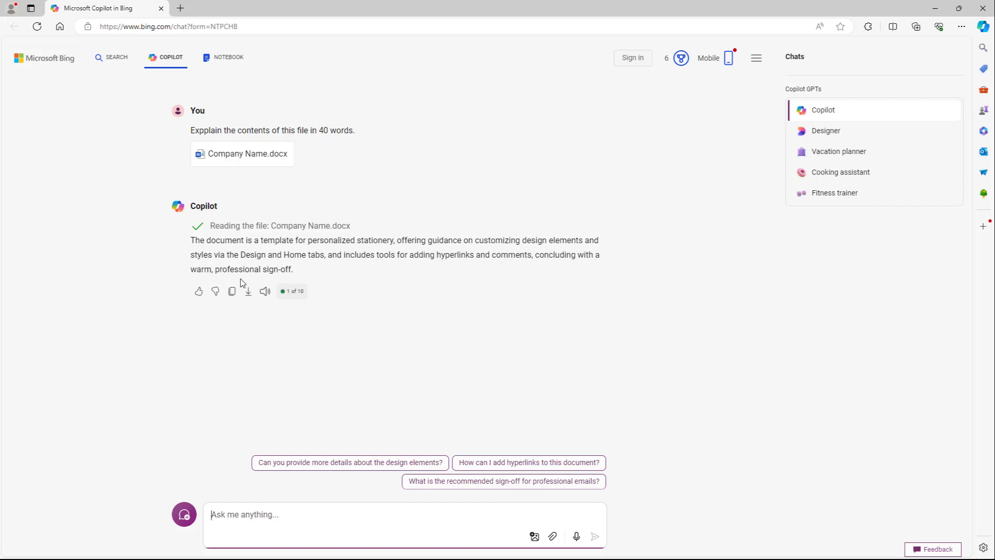
mouse_move(404, 270)
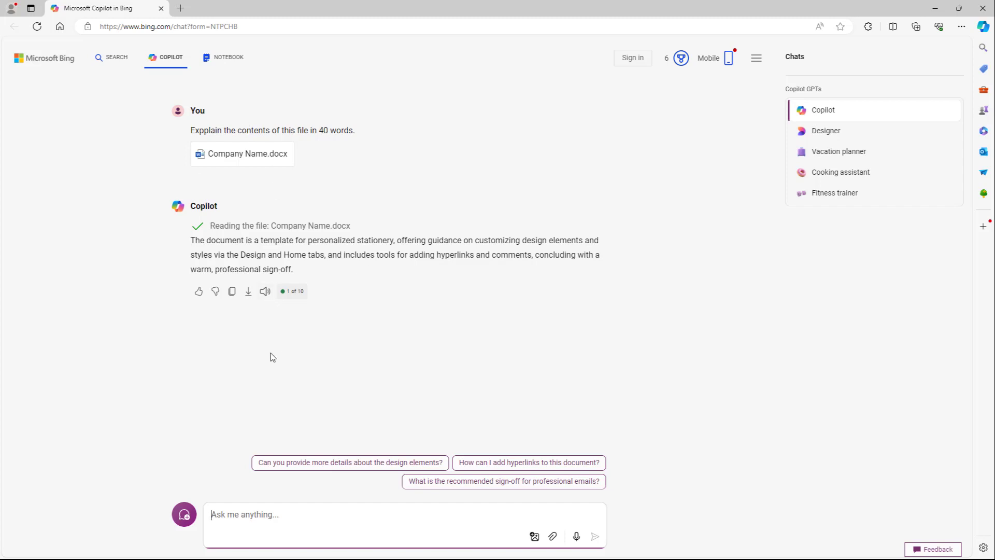
mouse_move(269, 346)
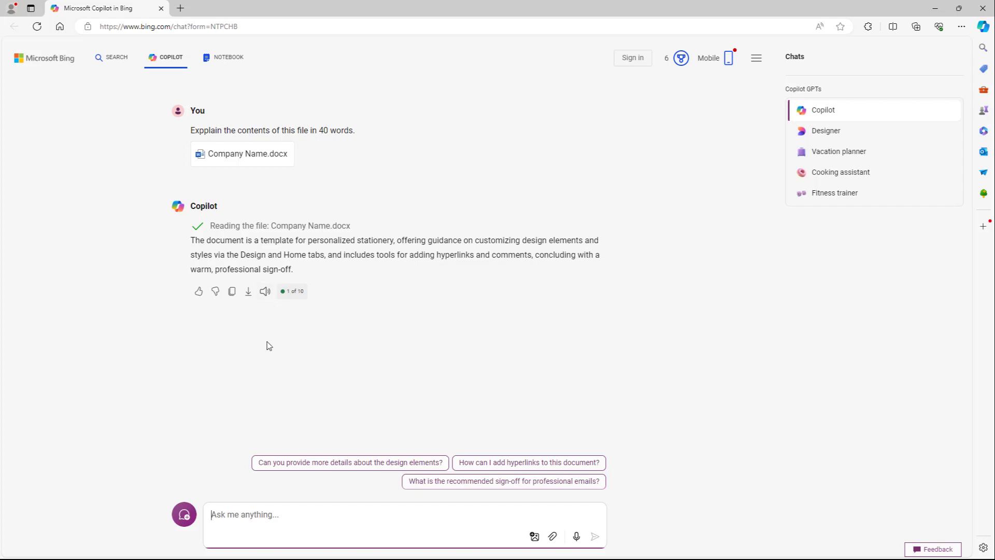
mouse_move(246, 386)
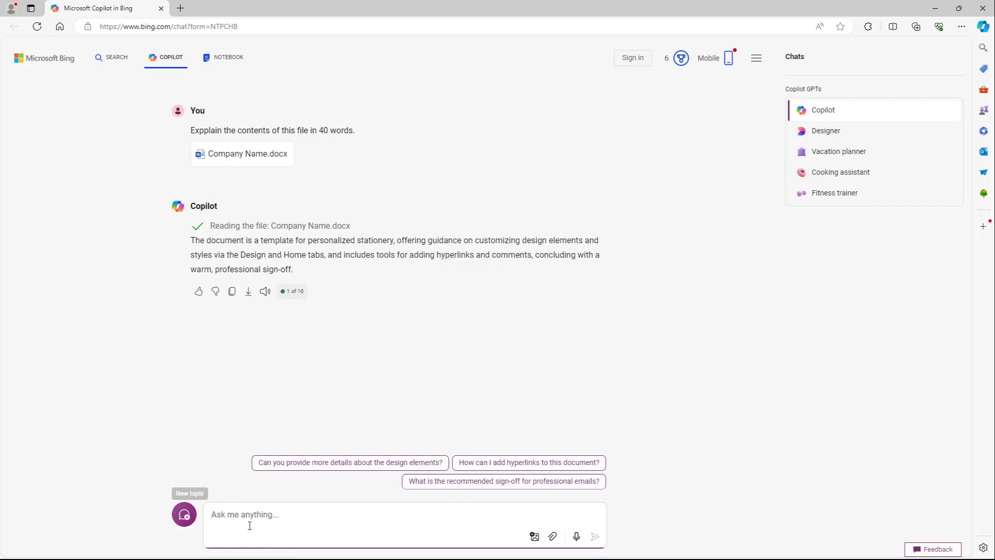
mouse_move(316, 222)
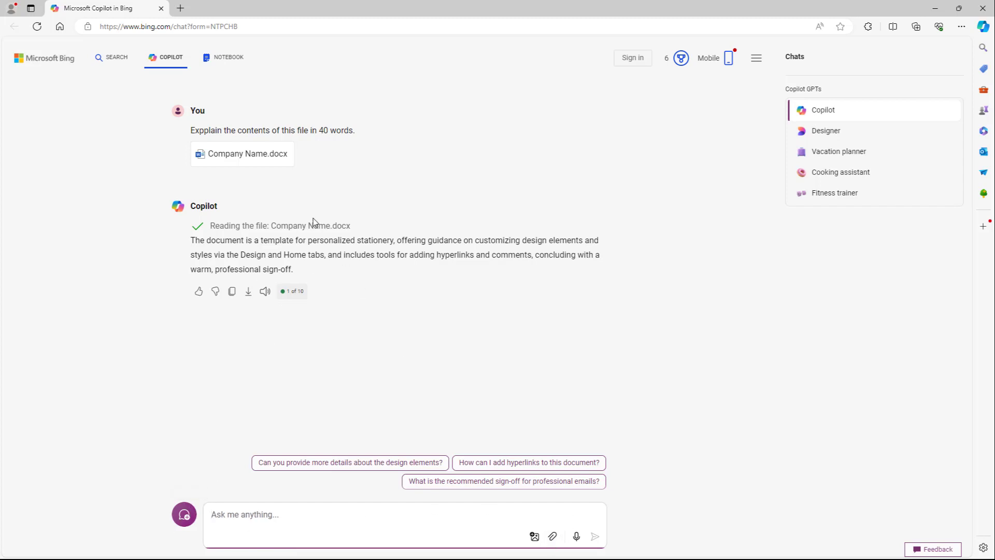
mouse_move(476, 316)
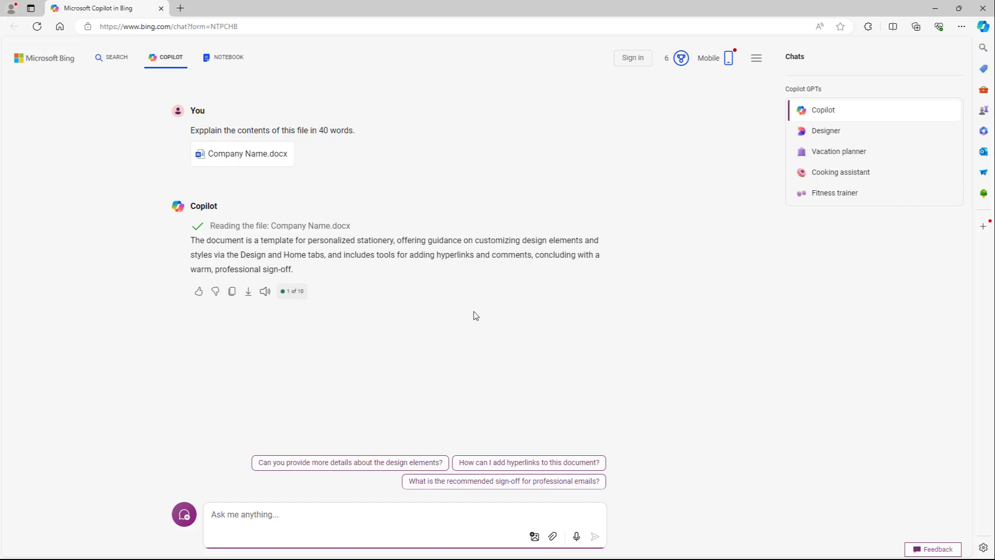
mouse_move(501, 323)
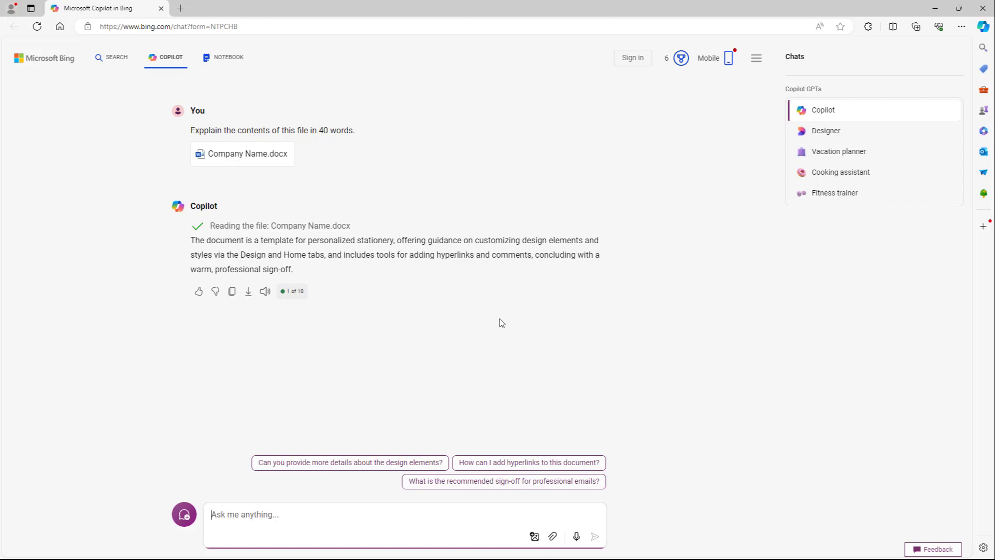
mouse_move(503, 322)
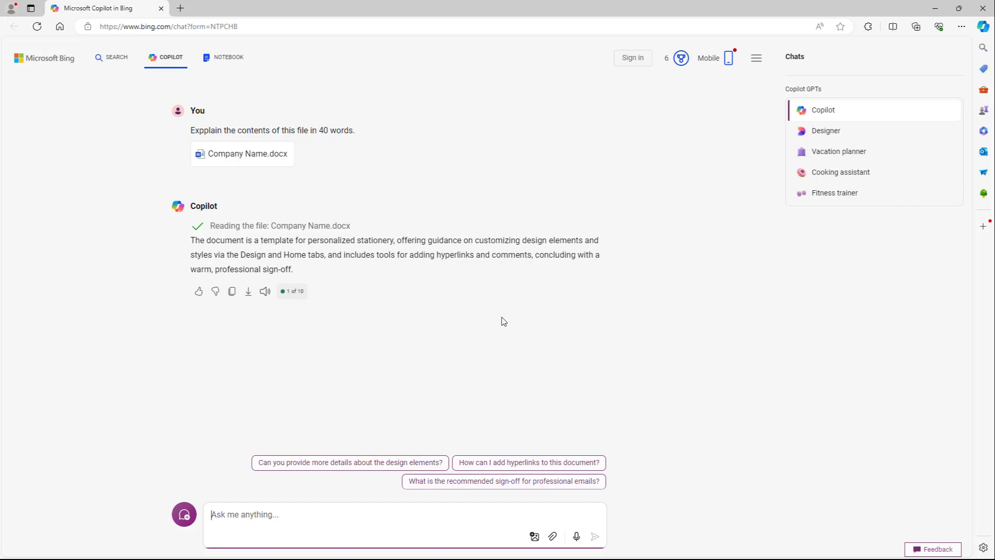
mouse_move(560, 324)
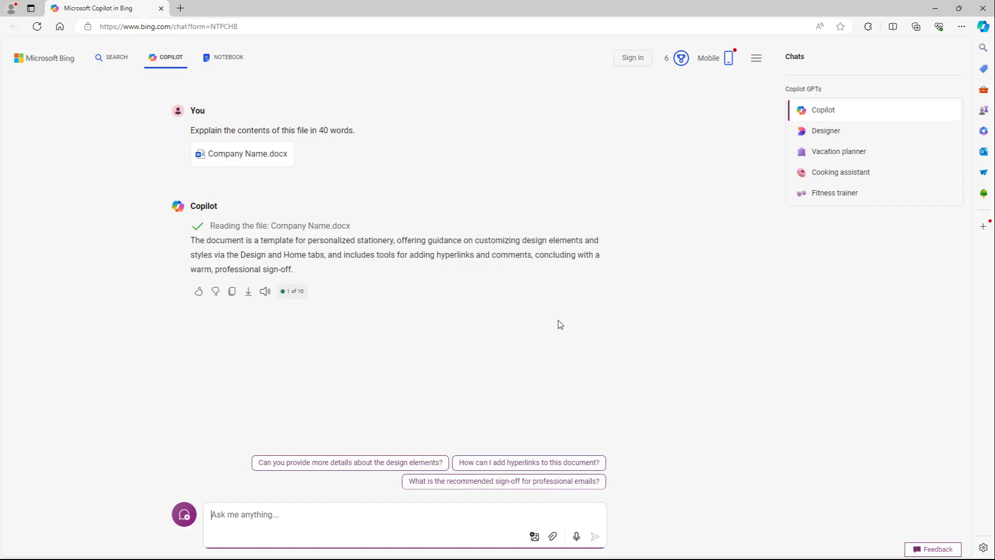